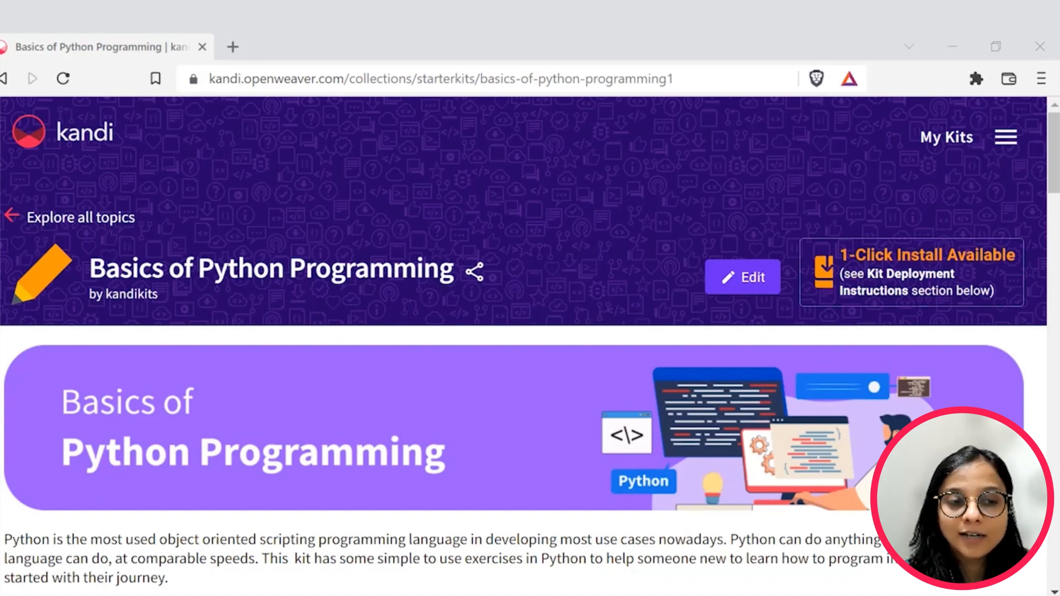
Step: Scroll through the notebook, highlighting part of the weight converter code
scroll("down", 3)
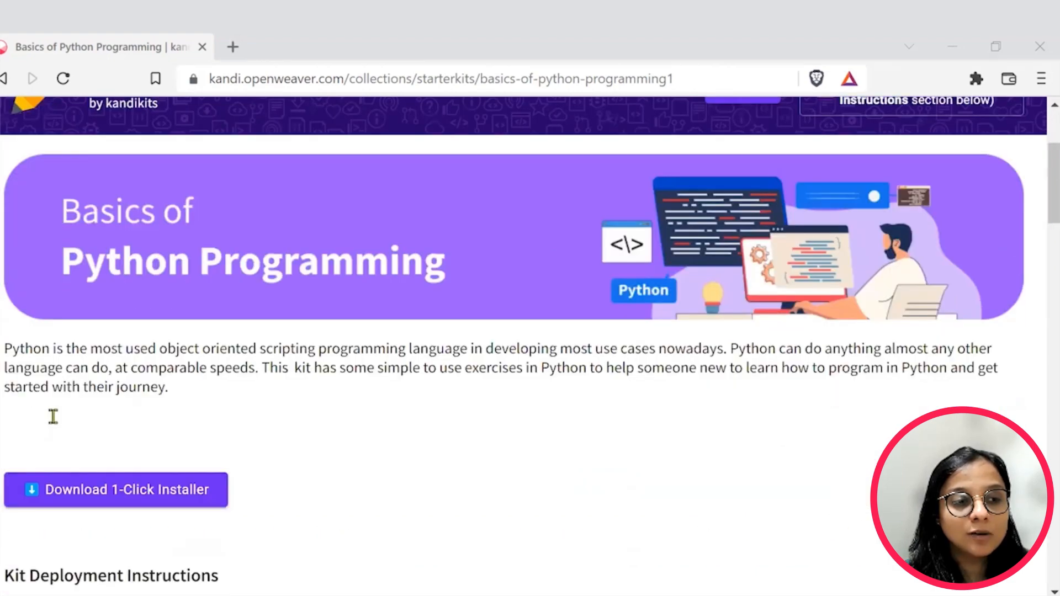
scroll("down", 3)
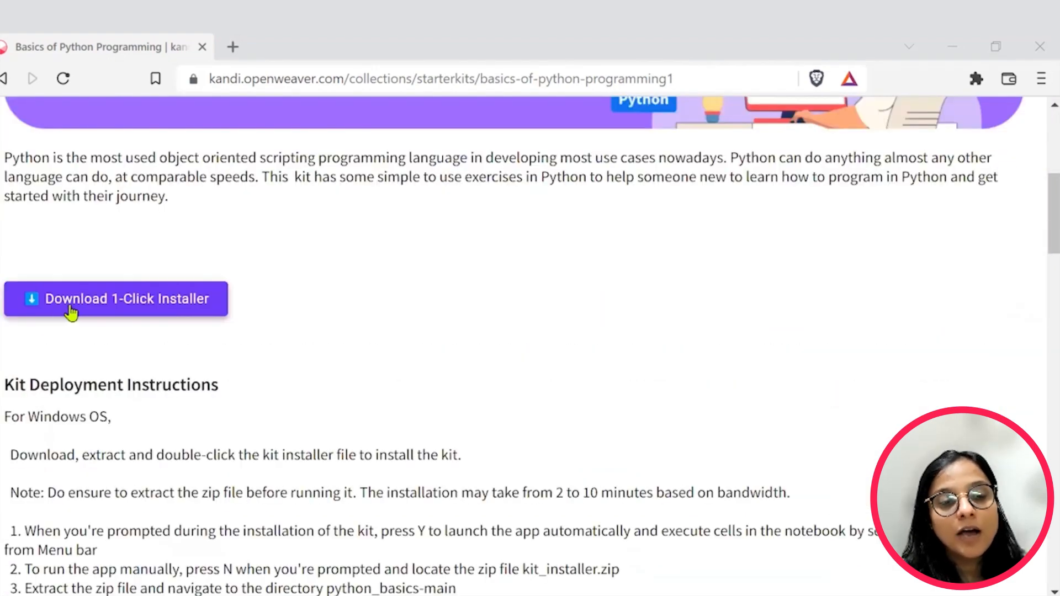
scroll("down", 3)
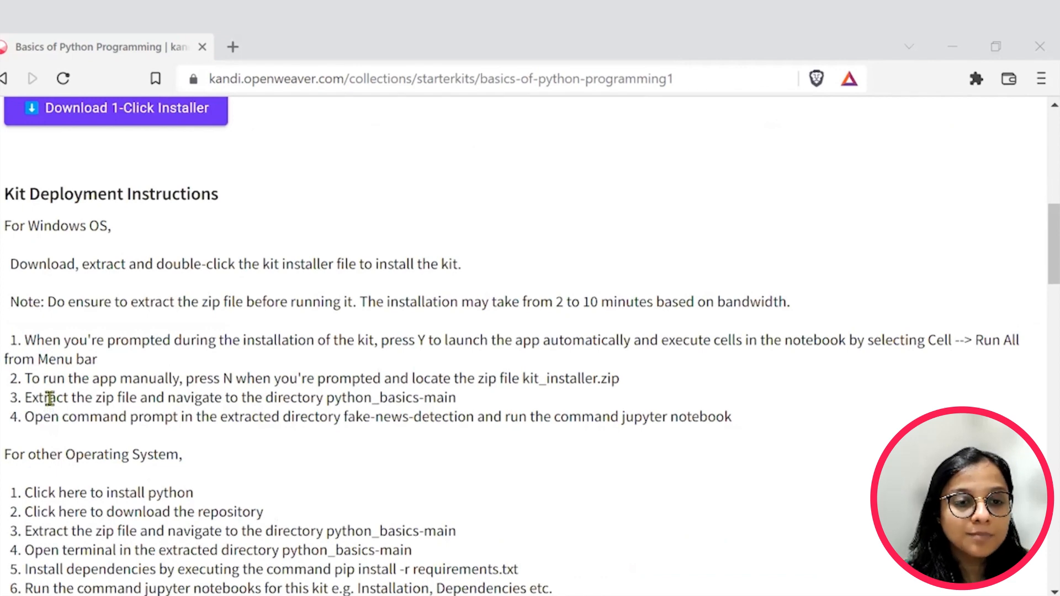
scroll("down", 3)
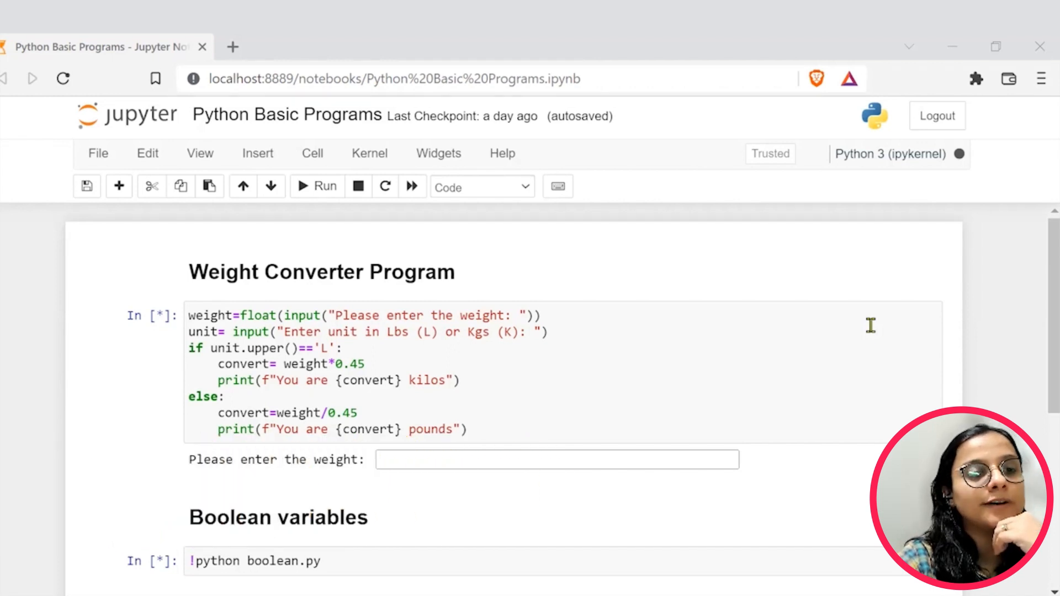
mouse_move(871, 338)
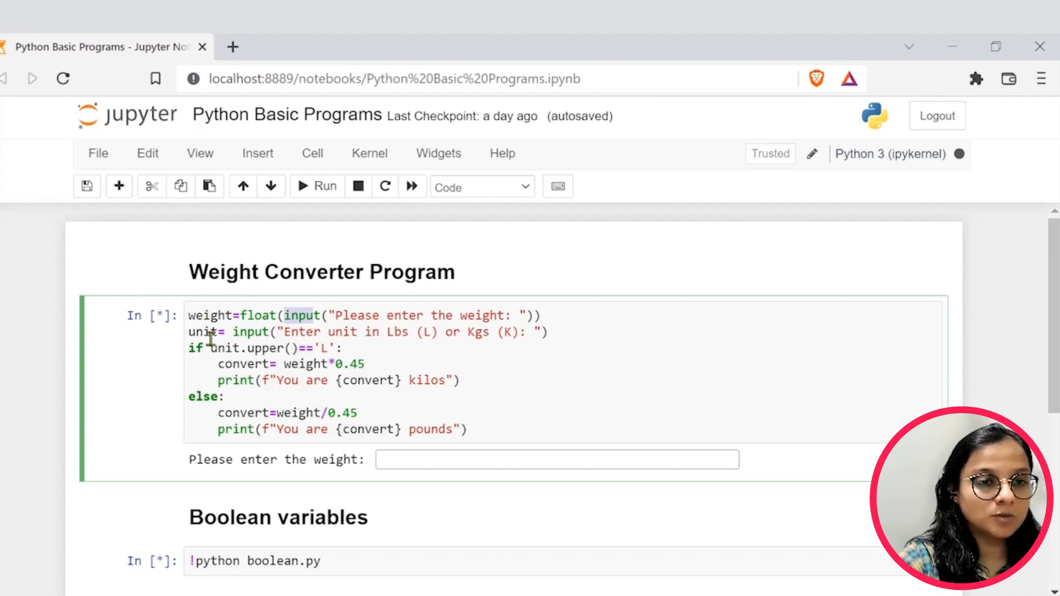
scroll("down", 3)
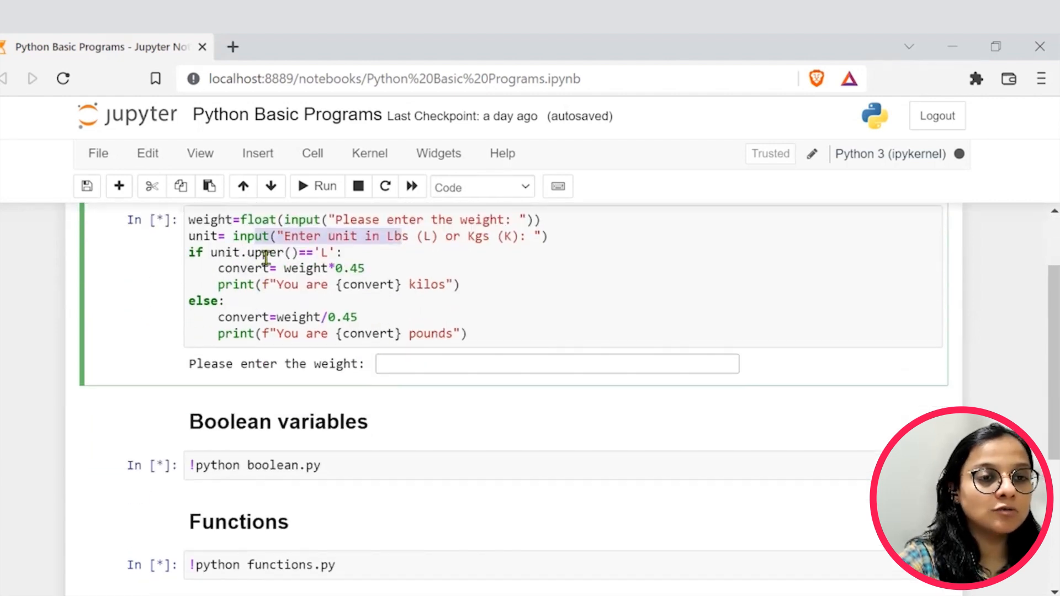
double_click(223, 252)
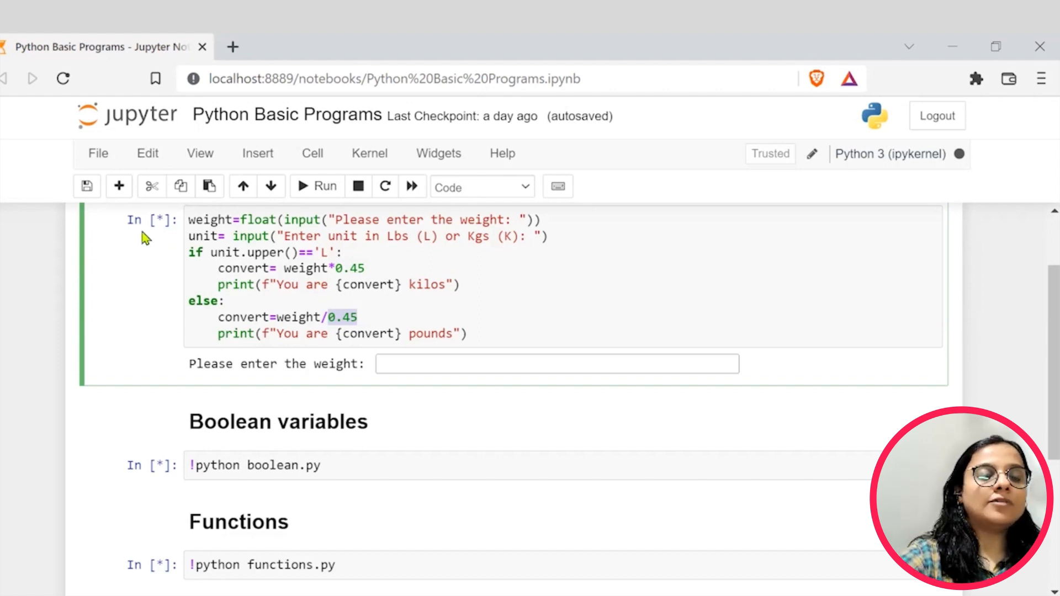
scroll("down", 3)
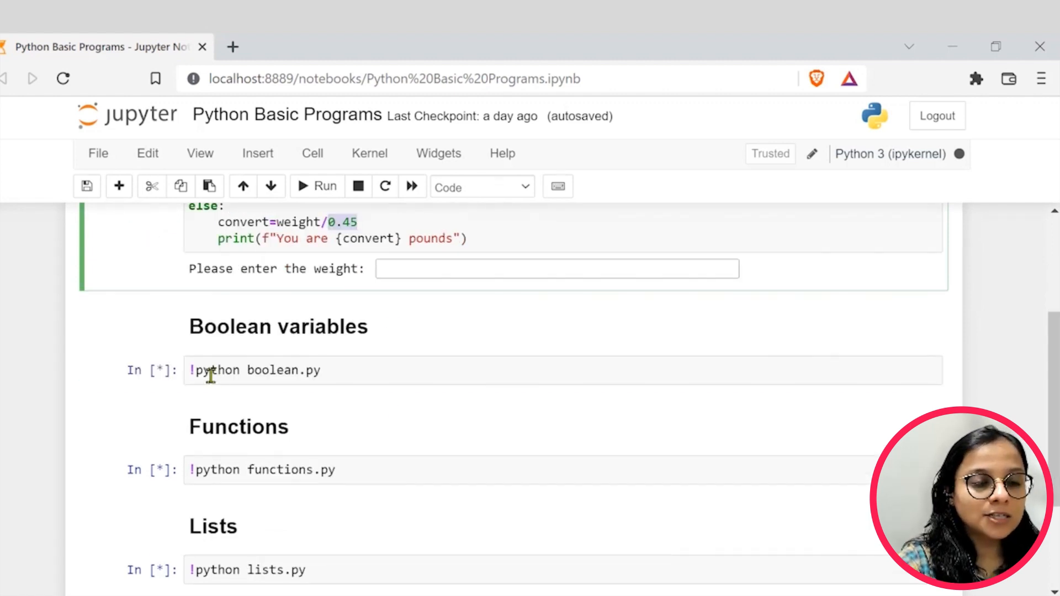
scroll("down", 3)
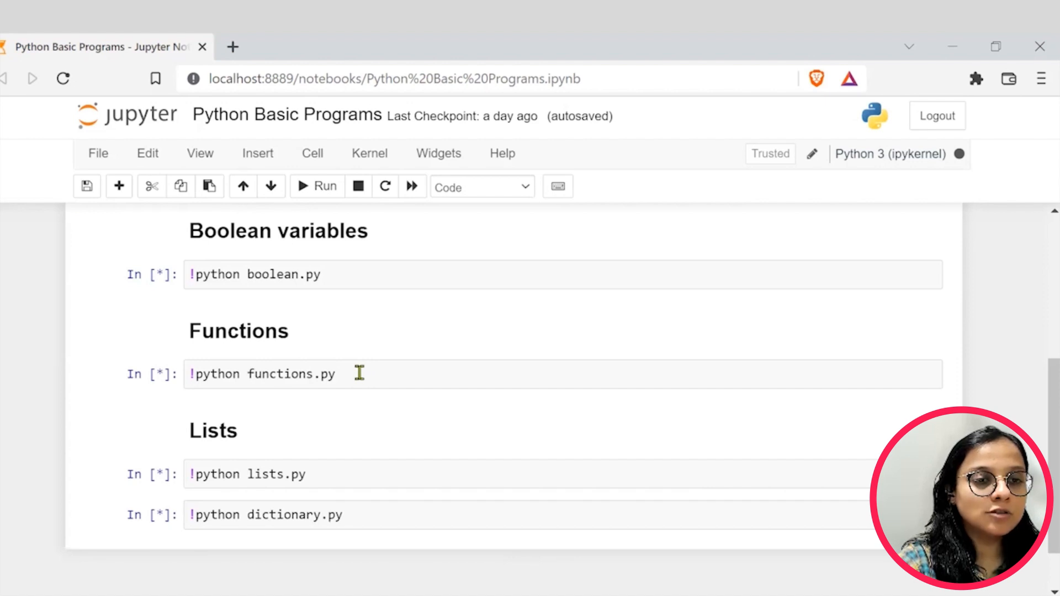
scroll("down", 3)
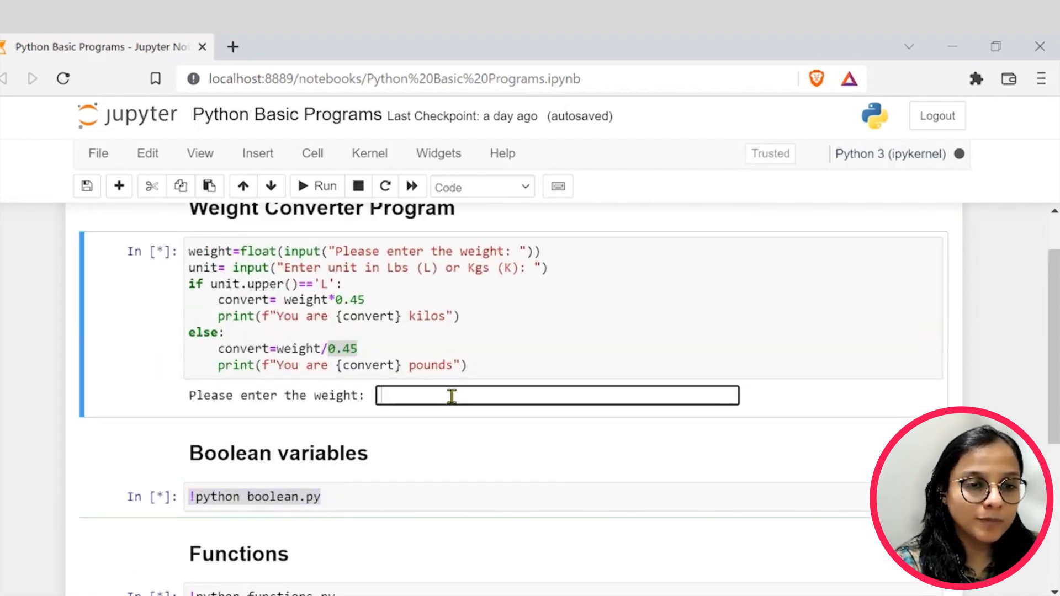
Step: Enter 76 in pounds to get 'You are 34.2 kilos', then scroll to later cells
type("76")
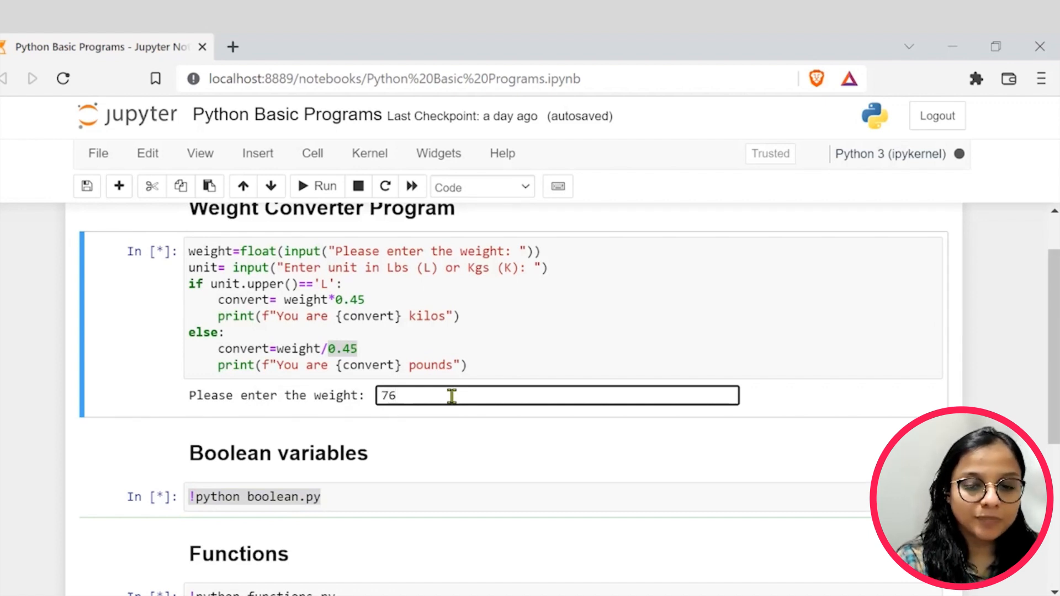
key("enter")
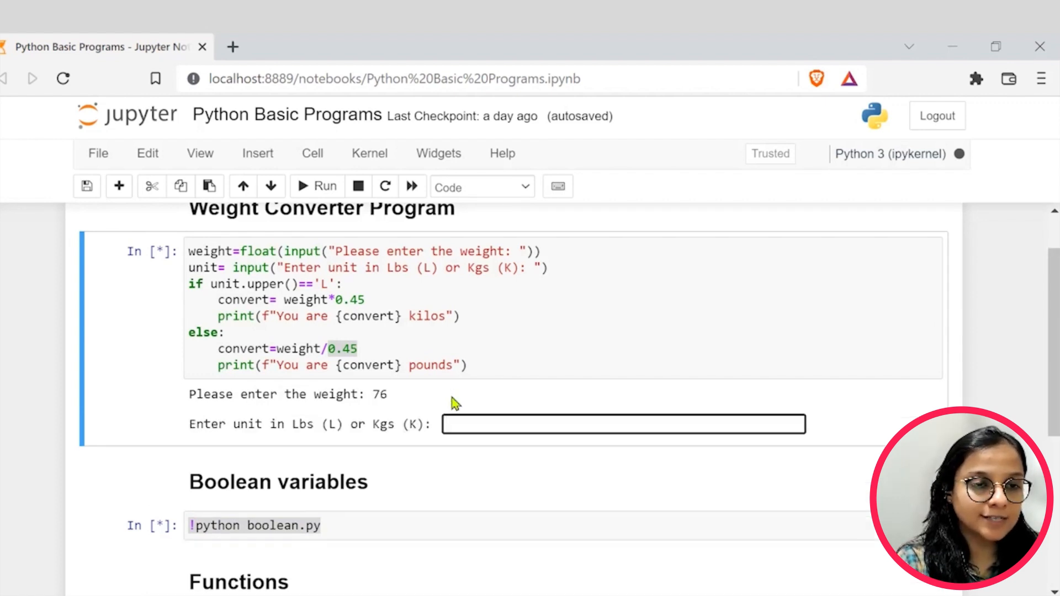
type("l")
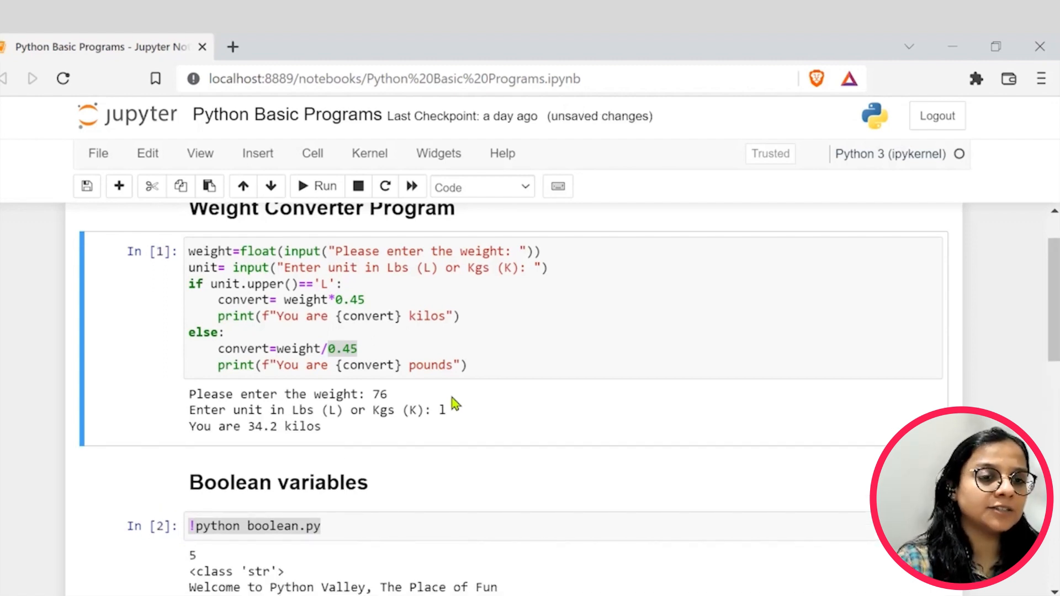
double_click(263, 427)
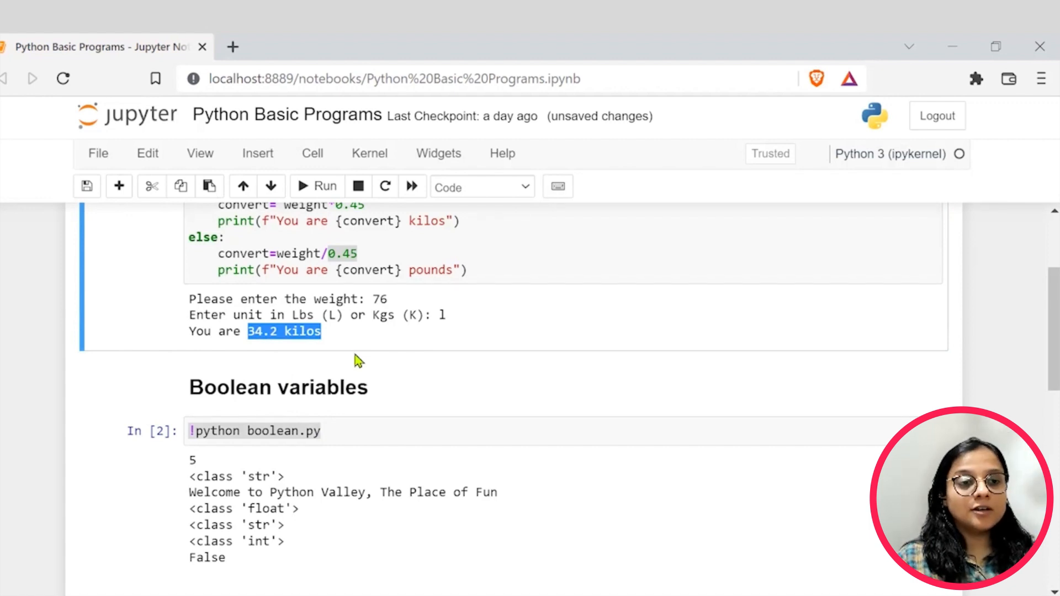
scroll("down", 3)
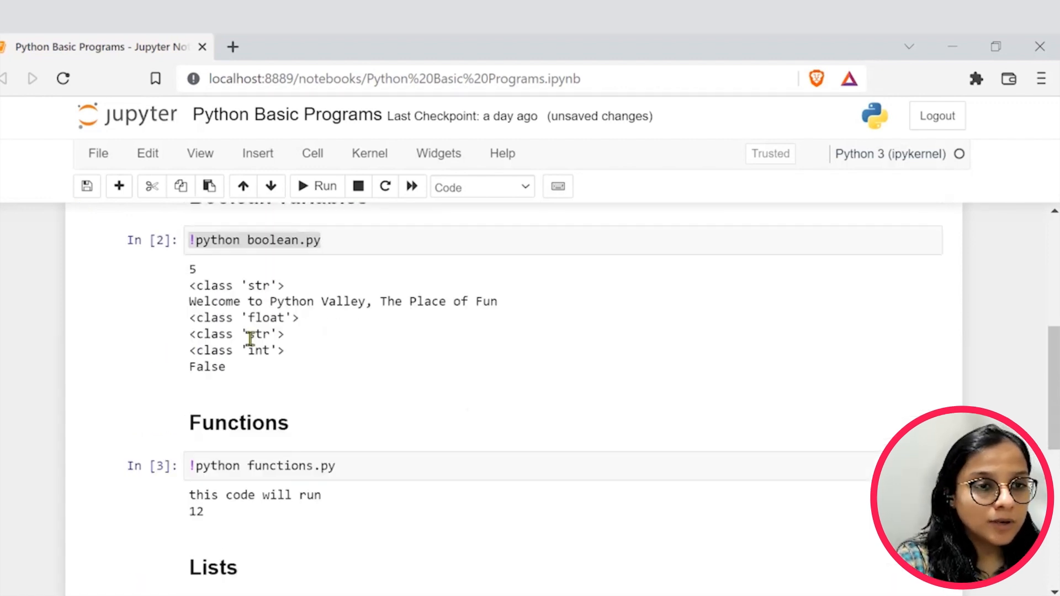
scroll("down", 3)
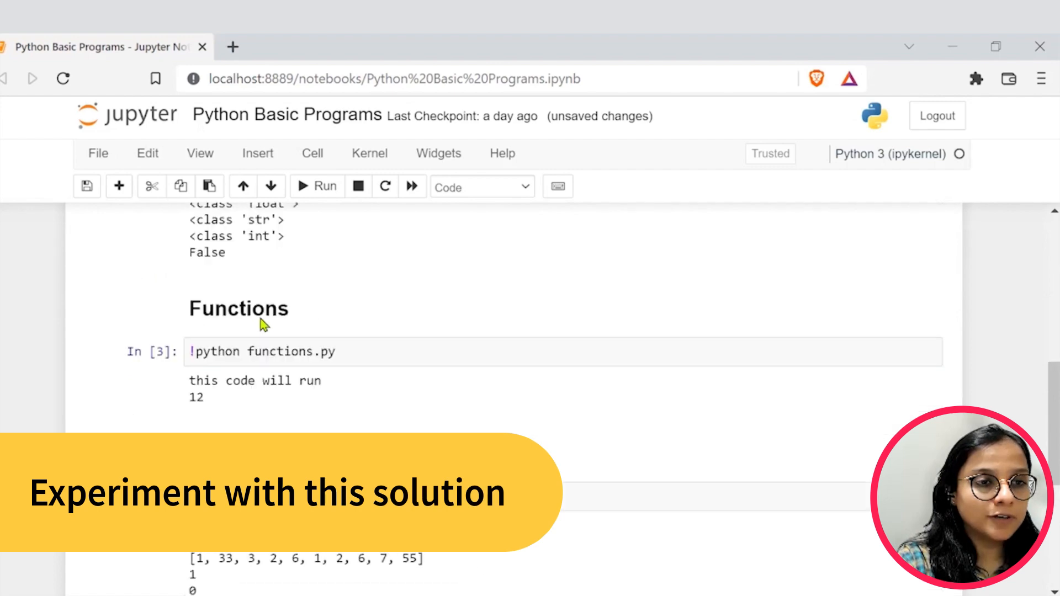
scroll("down", 3)
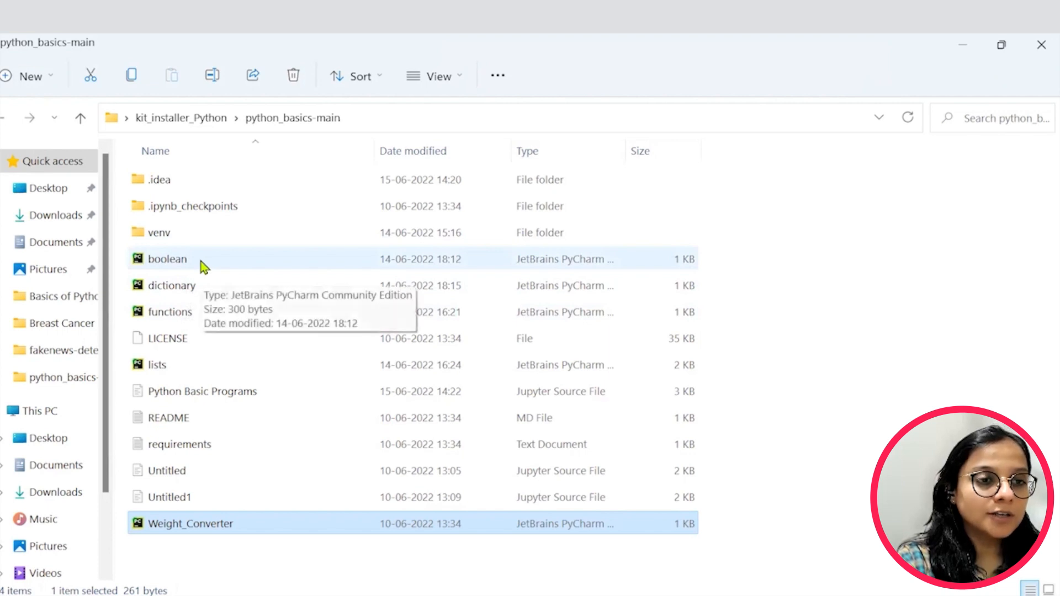
mouse_move(199, 271)
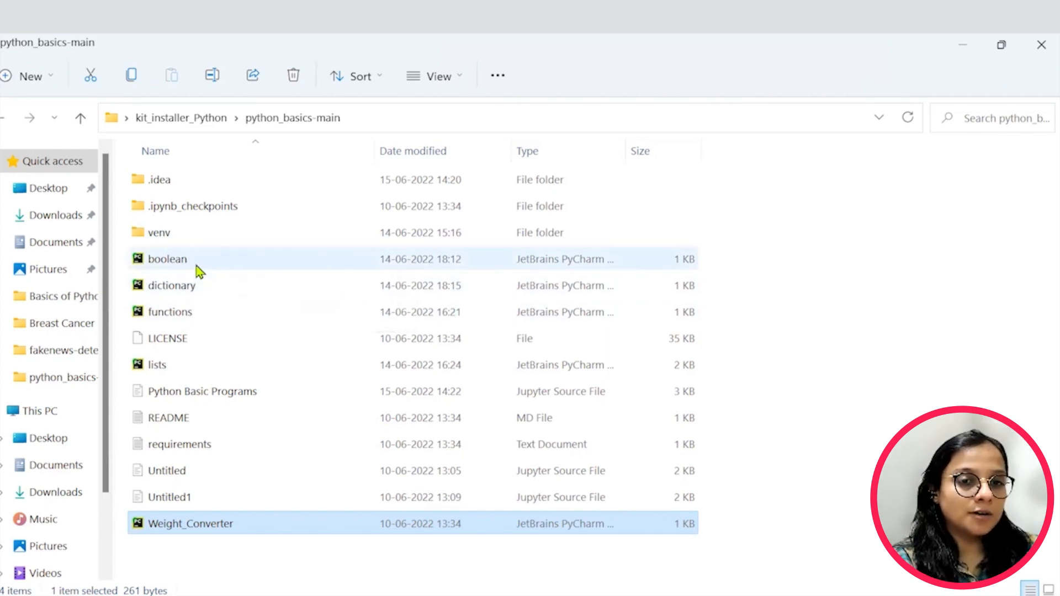
Step: Select the boolean script in the python_basics-main folder
left_click(166, 259)
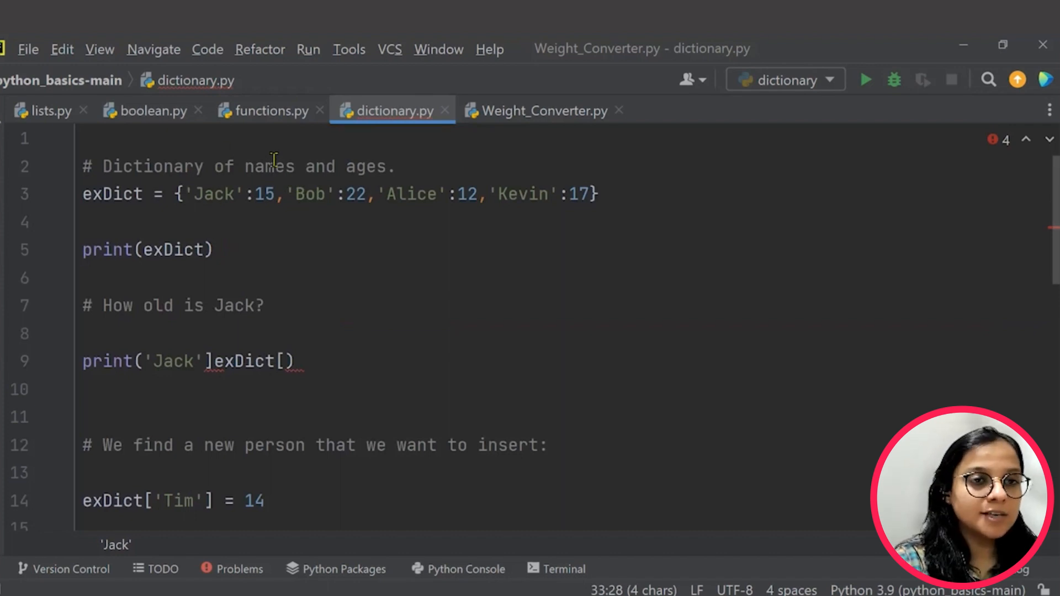
Step: Make functions.py add 3 + 9, run it to print 12, then switch to boolean.py
left_click(268, 110)
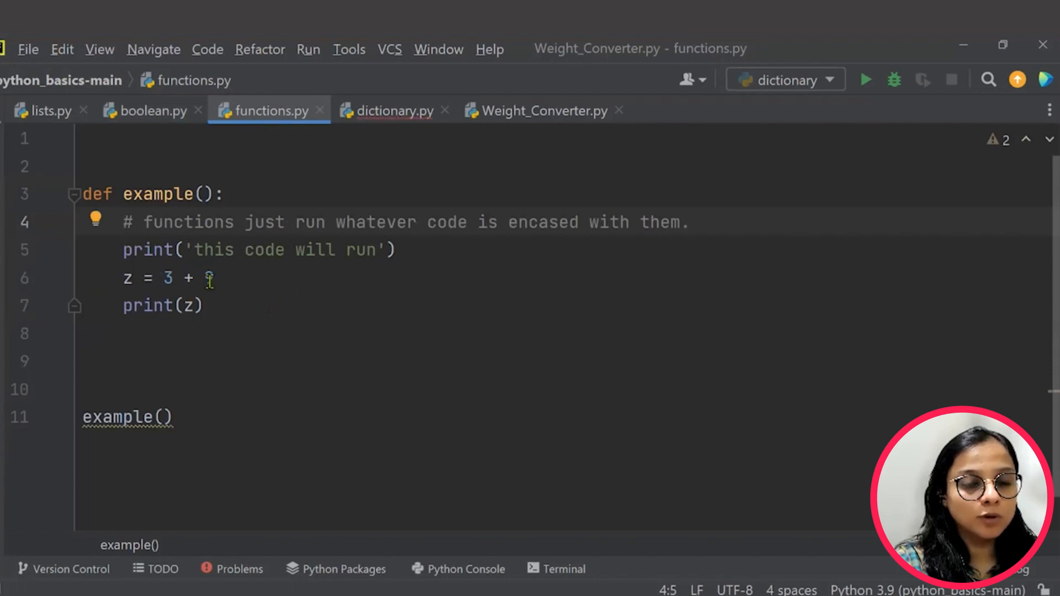
type("9")
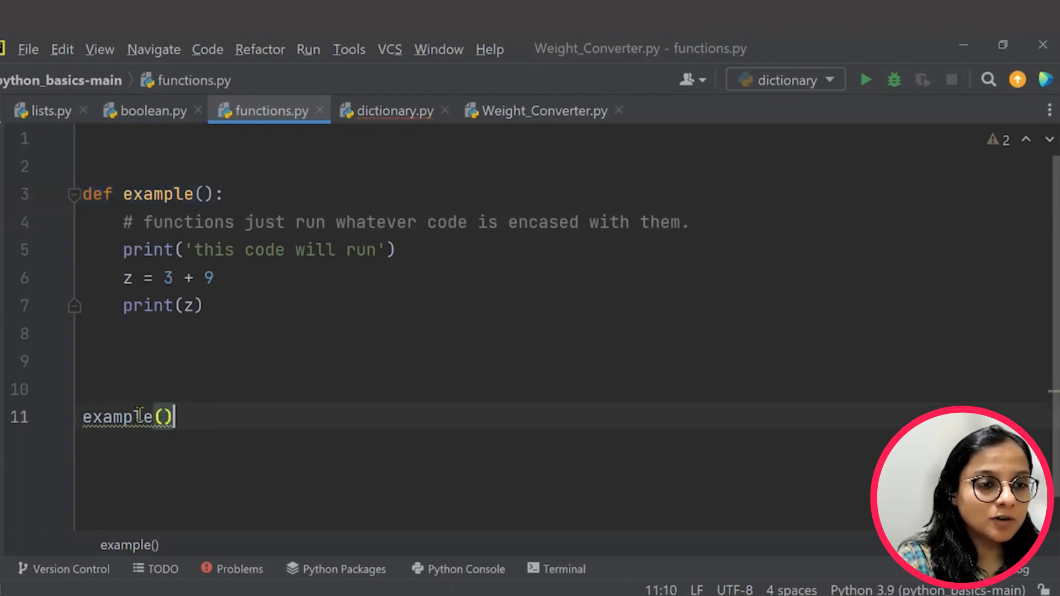
left_click(865, 79)
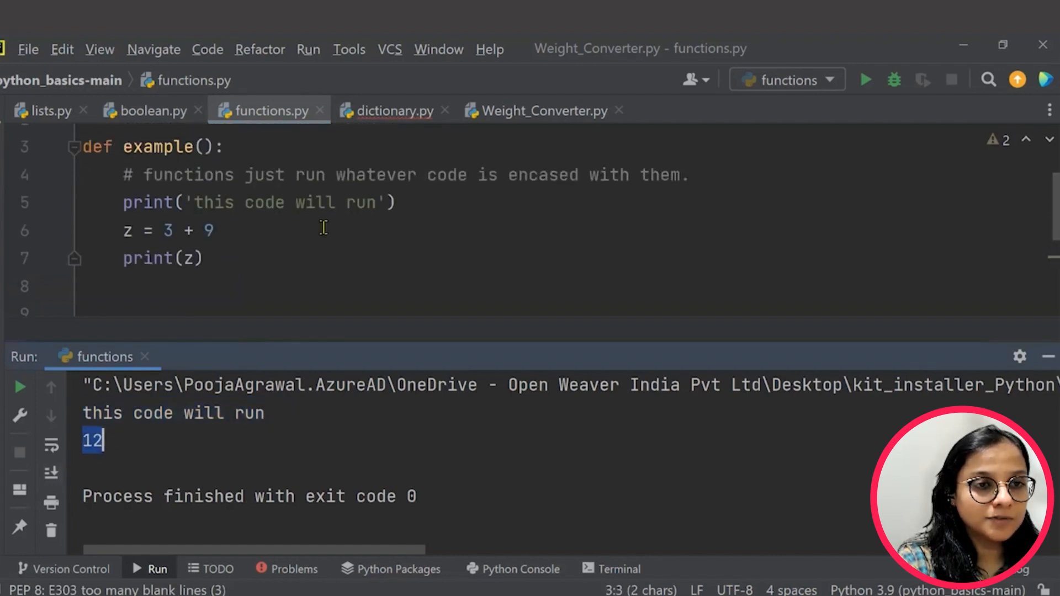
double_click(210, 202)
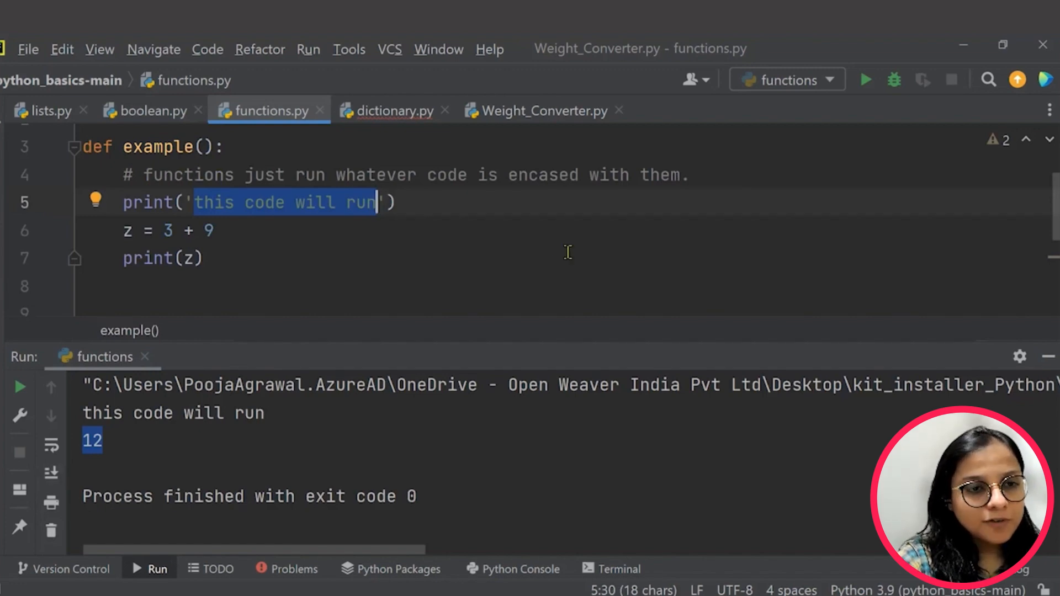
left_click(149, 111)
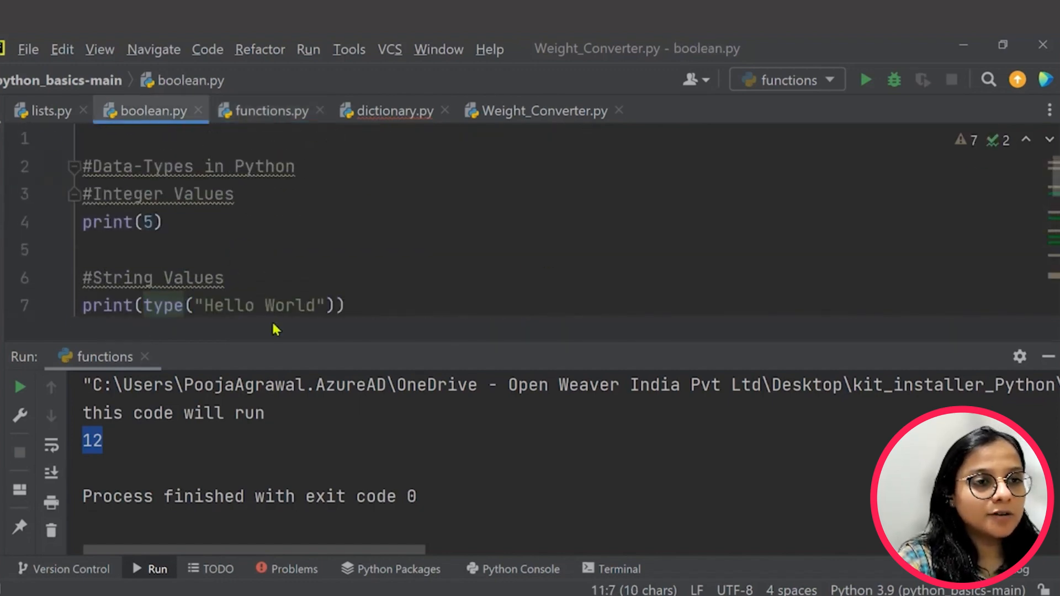
mouse_move(309, 353)
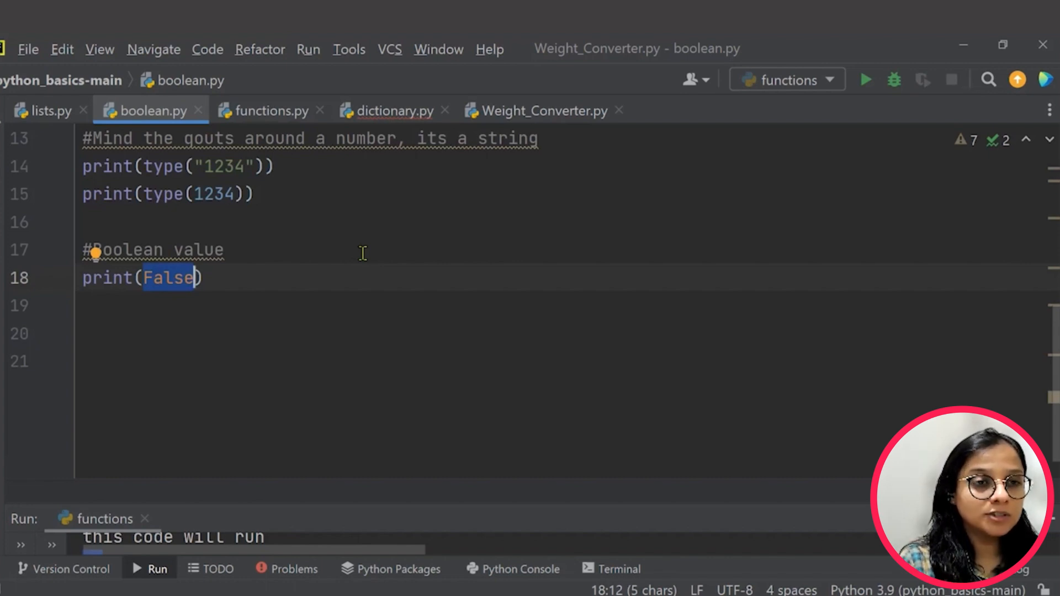
mouse_move(372, 260)
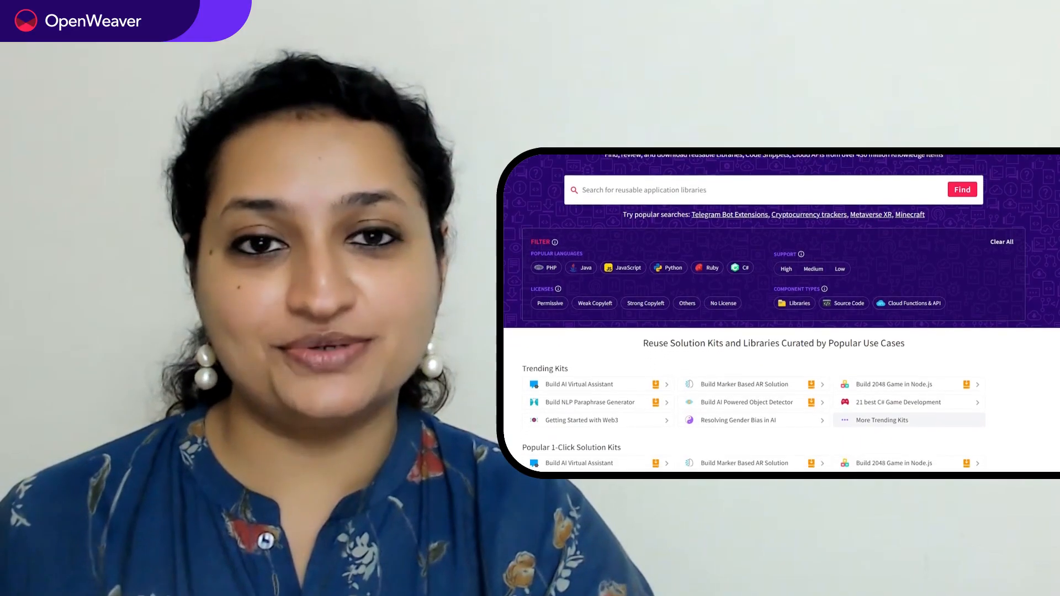
scroll("down", 3)
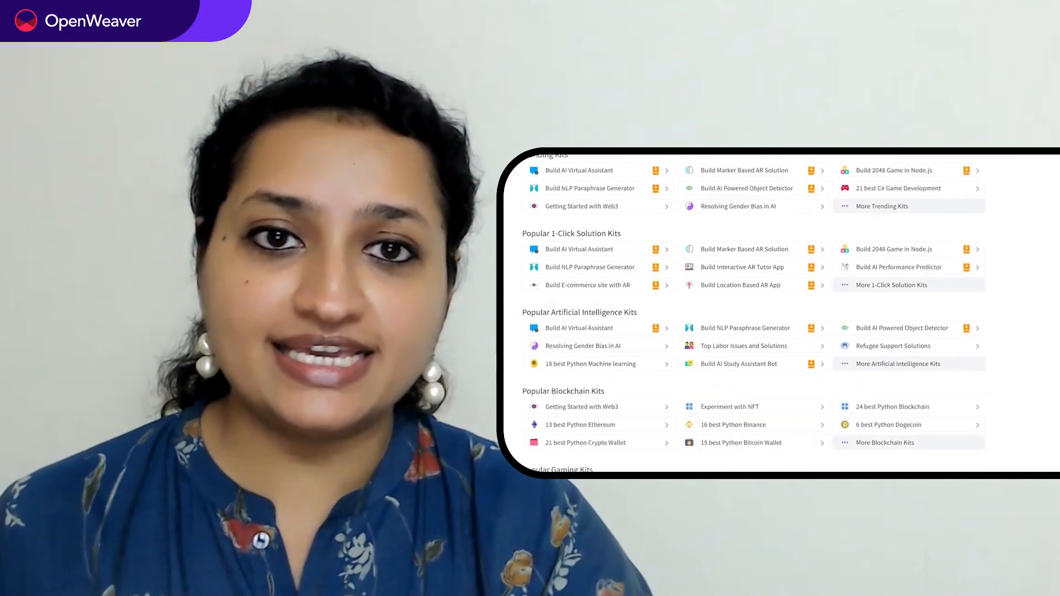
scroll("down", 3)
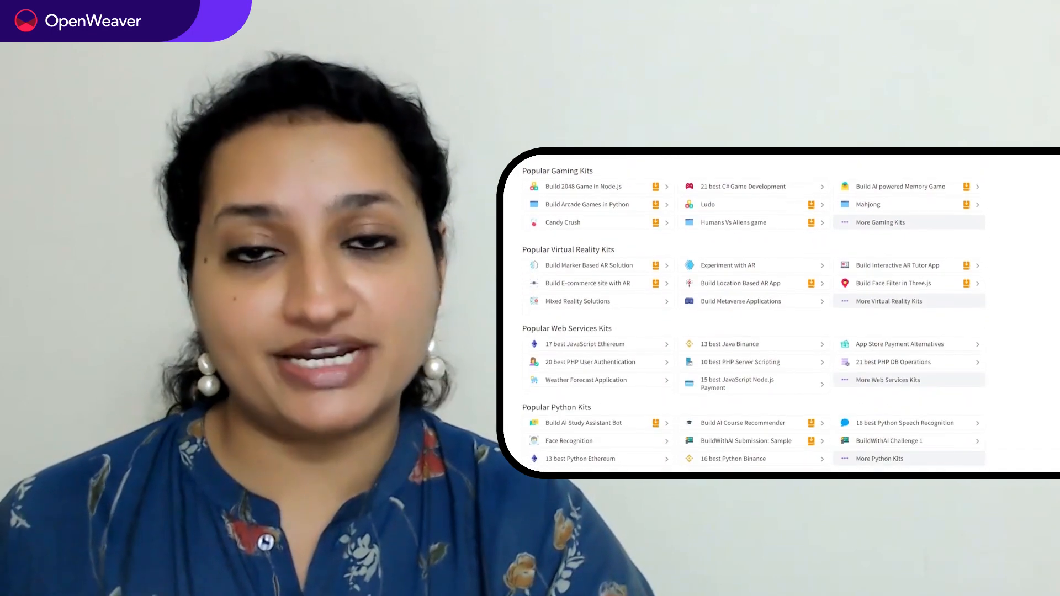
scroll("down", 3)
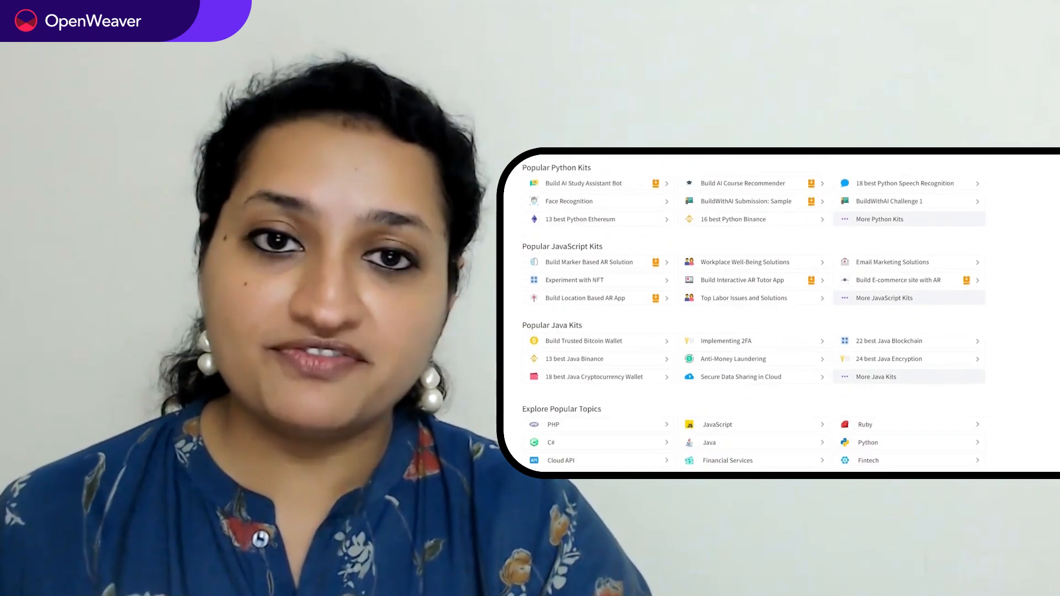